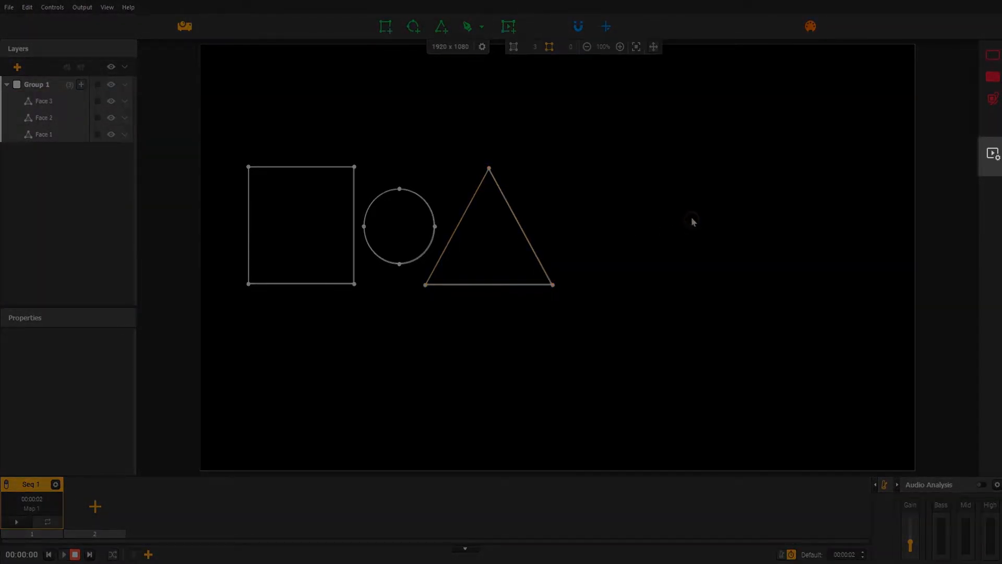
pyautogui.moveTo(993, 154)
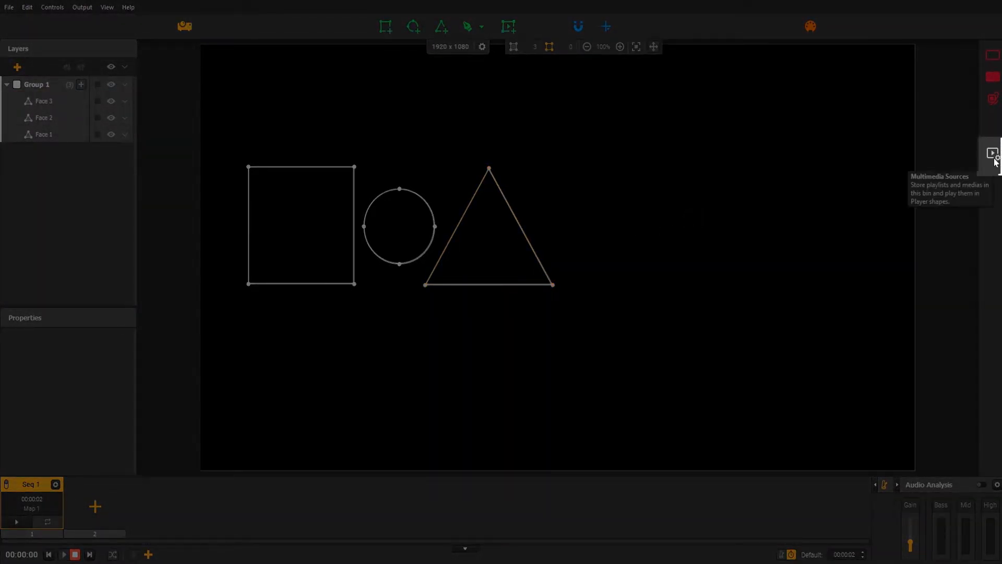
# Step: Open the still-empty Multimedia Sources panel on the right sidebar
pyautogui.click(991, 153)
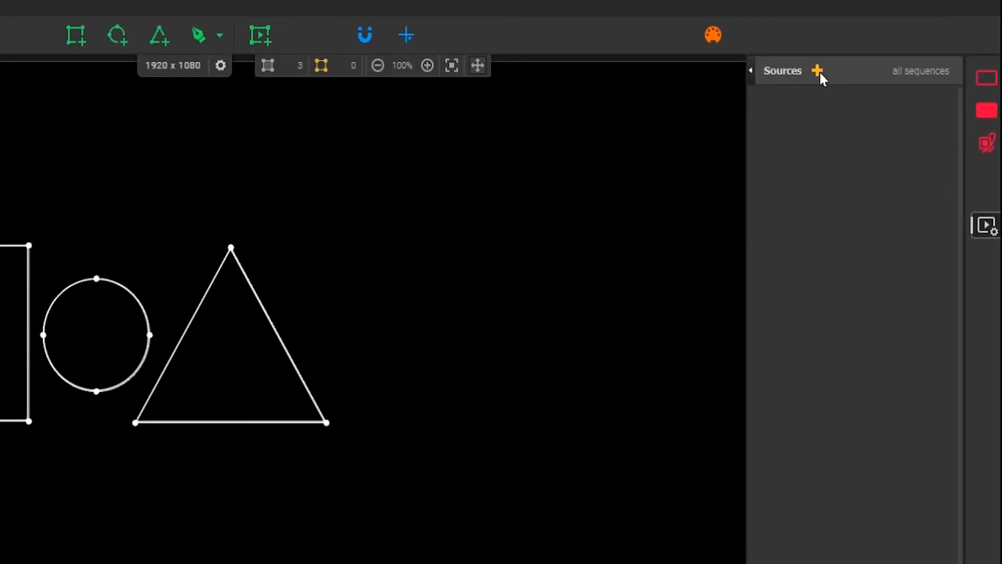
# Step: Add the video 2 clip to the sources bin as a Video, GIF, Image source
pyautogui.click(817, 71)
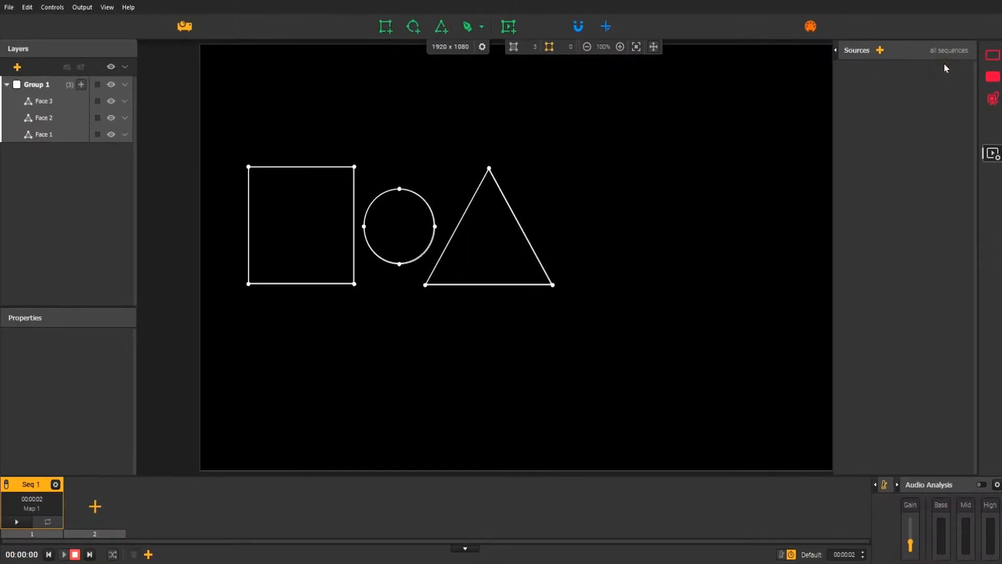
pyautogui.click(123, 157)
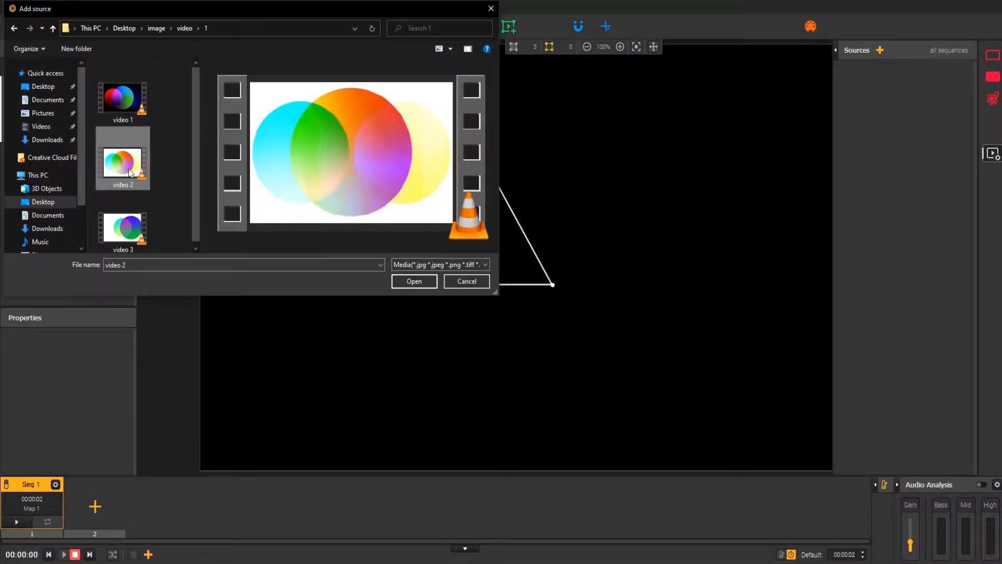
pyautogui.click(413, 282)
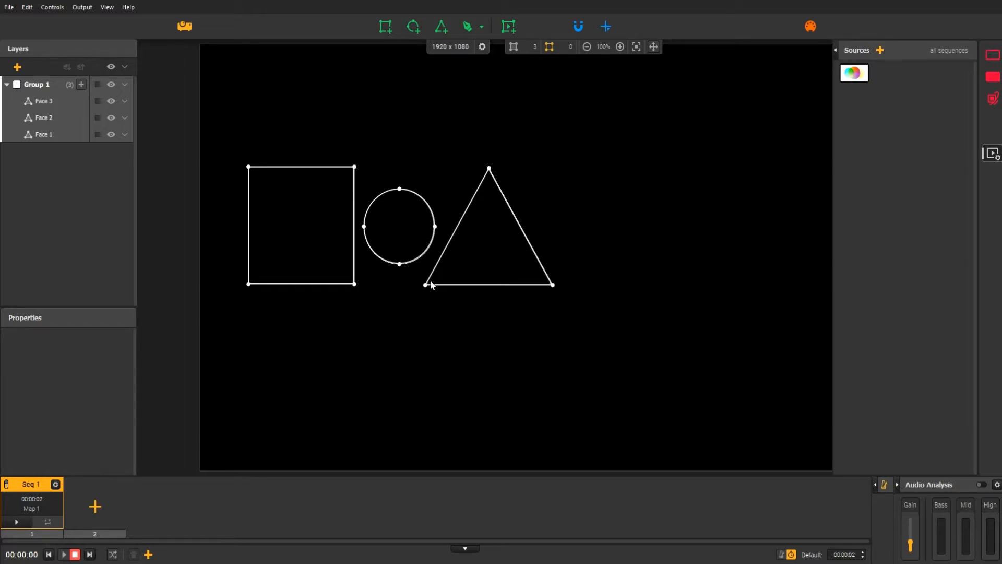
pyautogui.moveTo(527, 31)
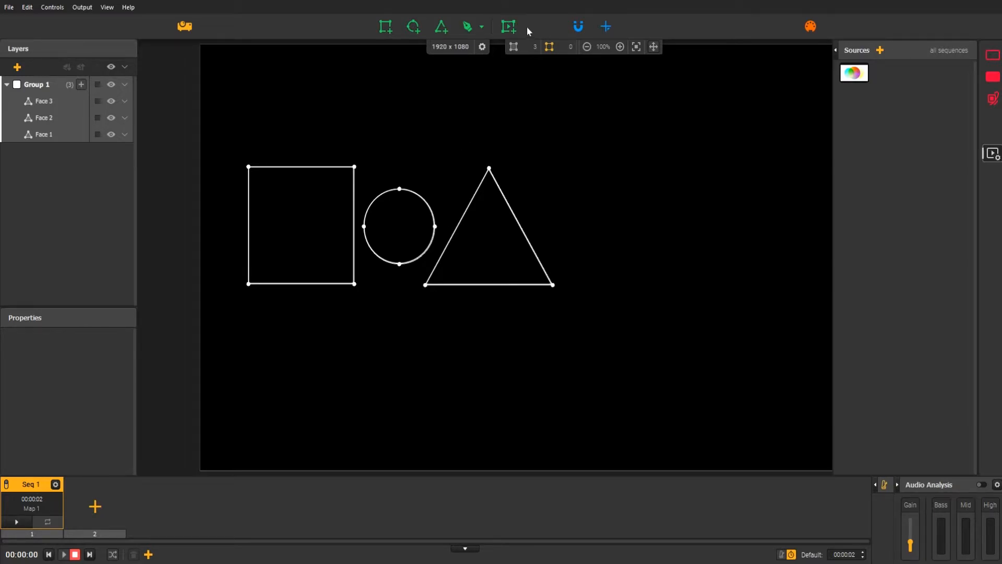
pyautogui.moveTo(508, 26)
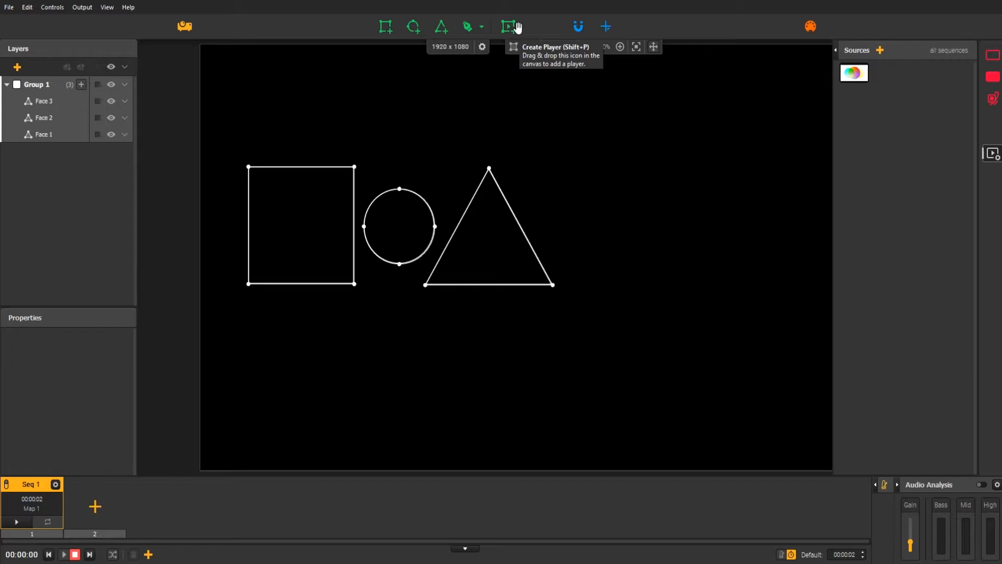
# Step: Add Player 1, a video player spanning the square, circle and triangle faces
pyautogui.click(508, 26)
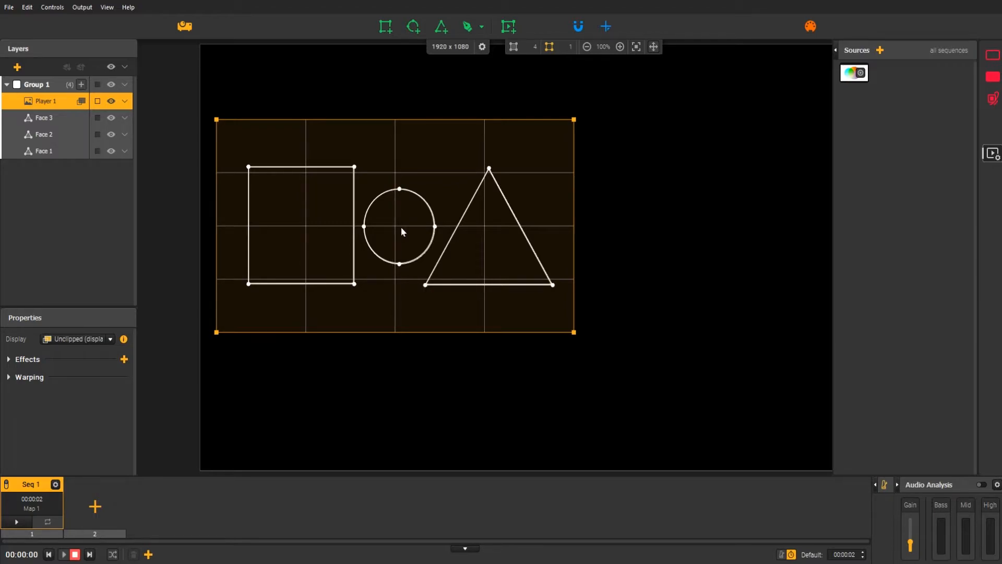
pyautogui.moveTo(733, 117)
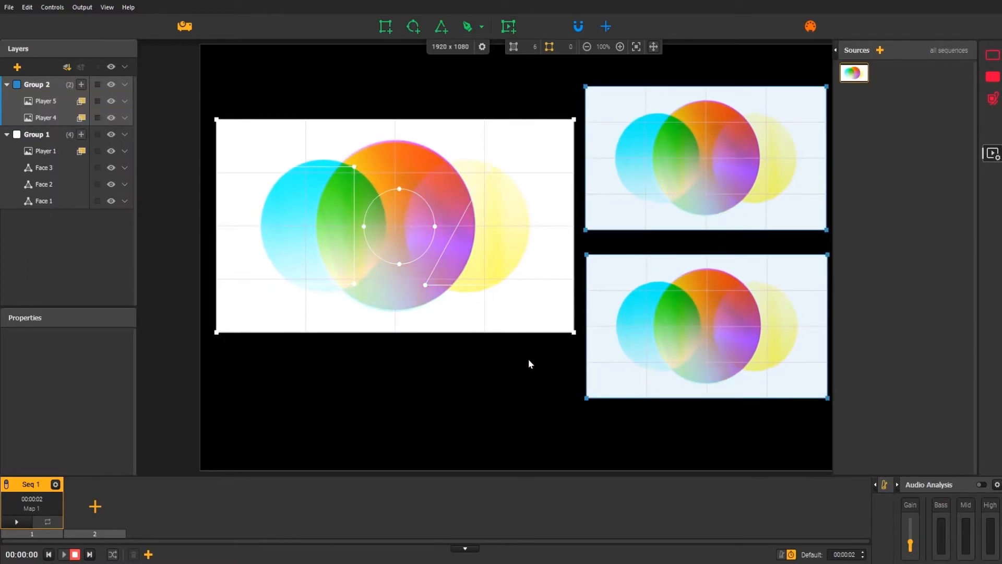
# Step: Add Seq 2 and select Player 1 so the clip plays clipped inside the faces
pyautogui.click(45, 151)
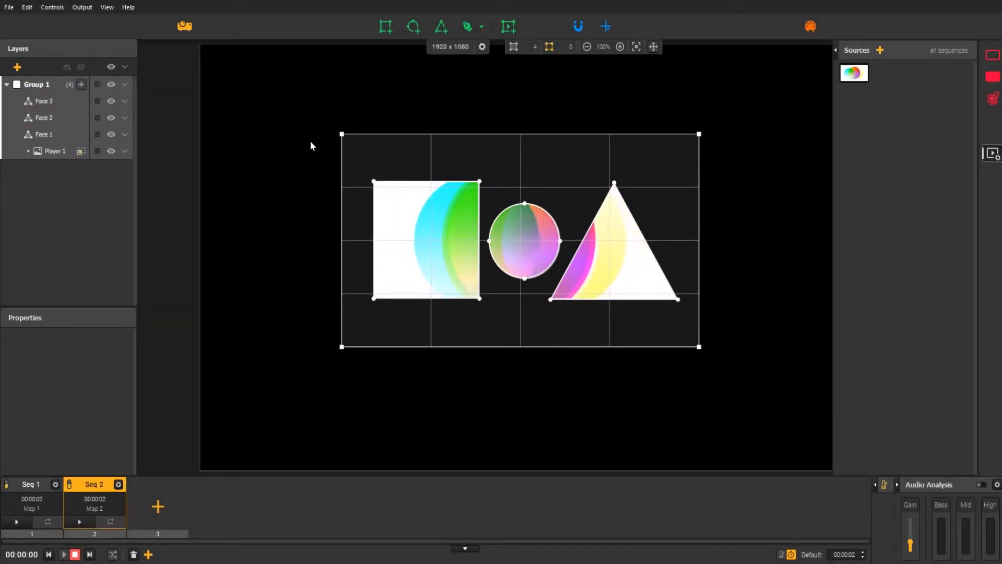
pyautogui.click(54, 151)
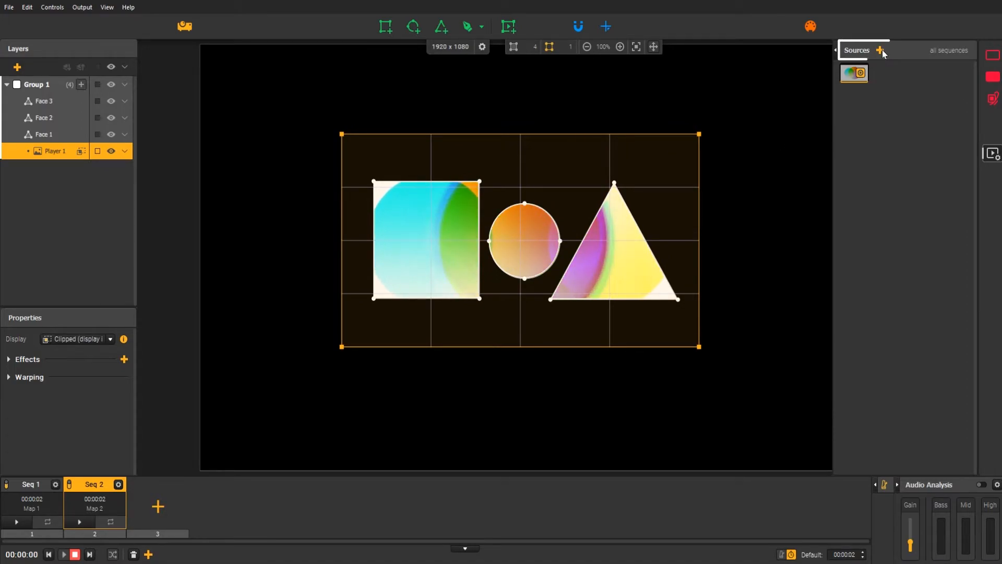
# Step: Create Playlist 1 holding video 1 and video 3, 25 seconds in total
pyautogui.click(880, 50)
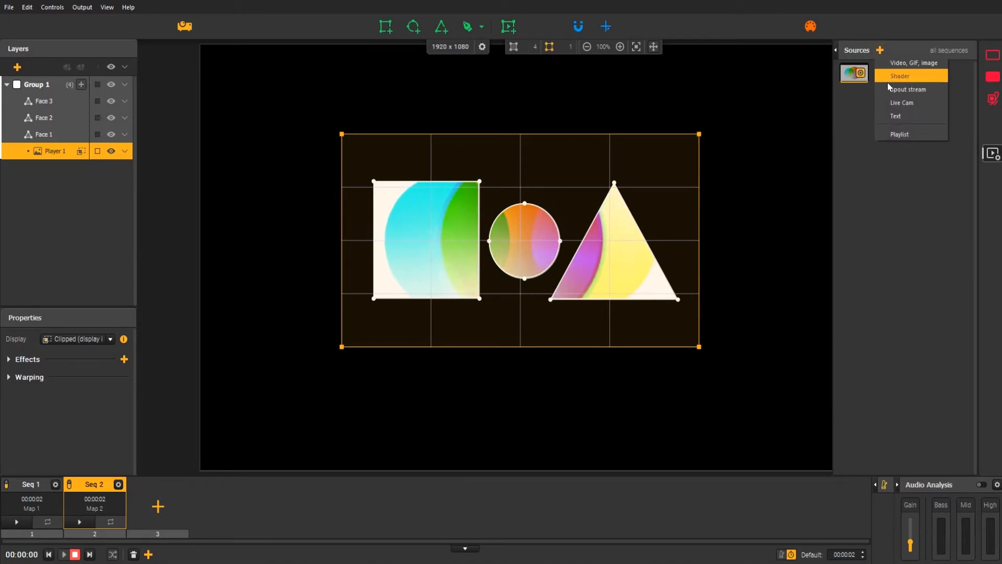
pyautogui.click(900, 135)
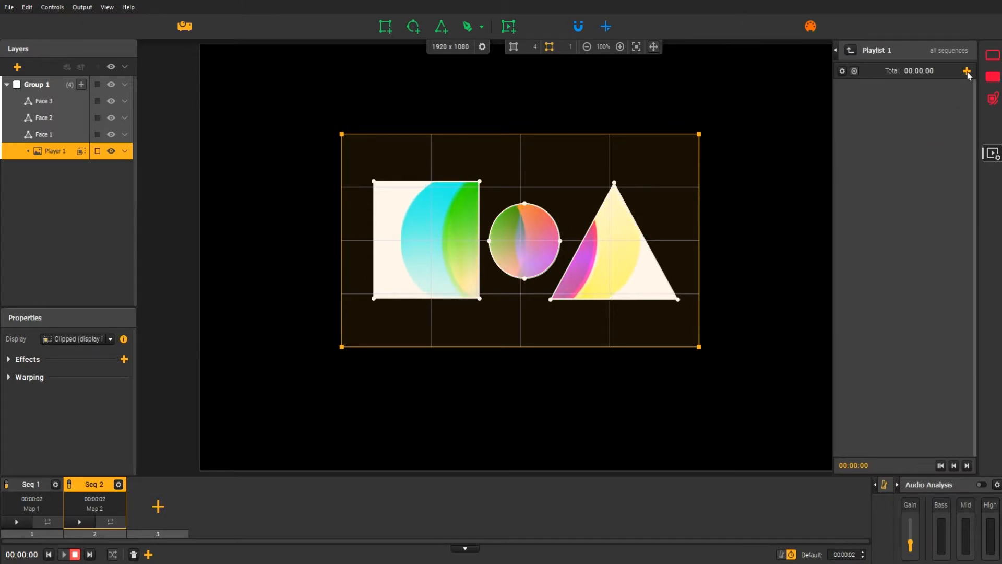
pyautogui.click(966, 71)
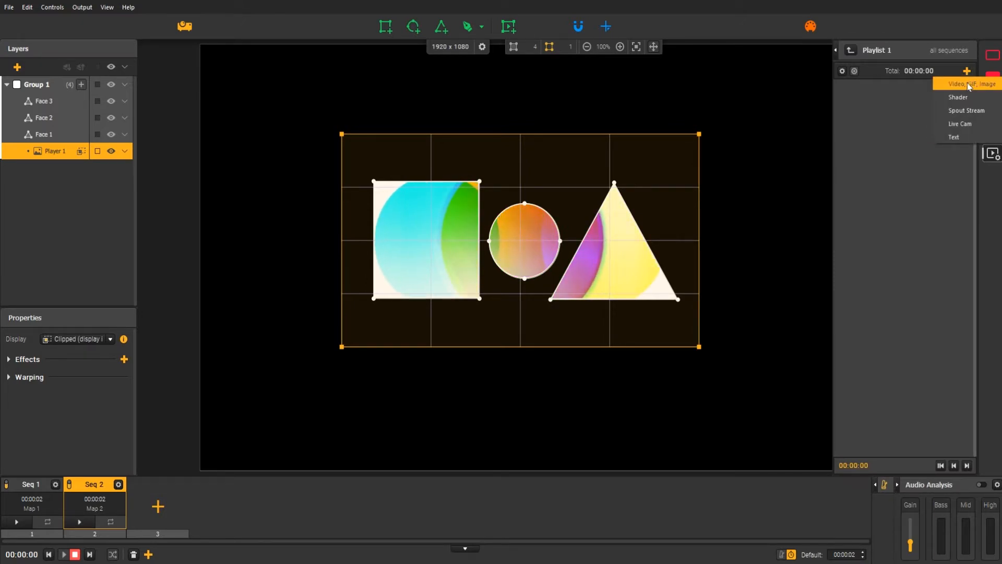
pyautogui.click(970, 83)
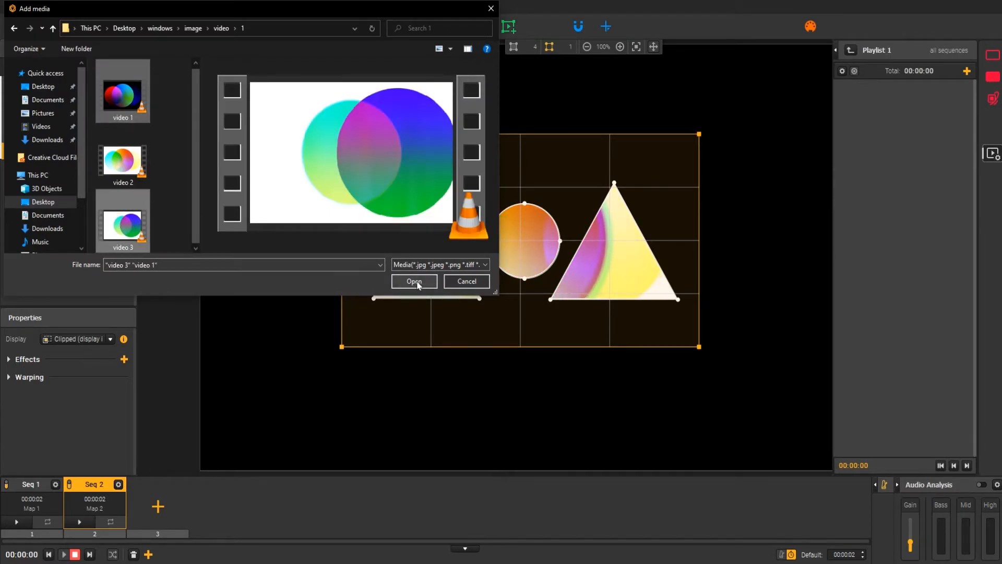
pyautogui.click(414, 282)
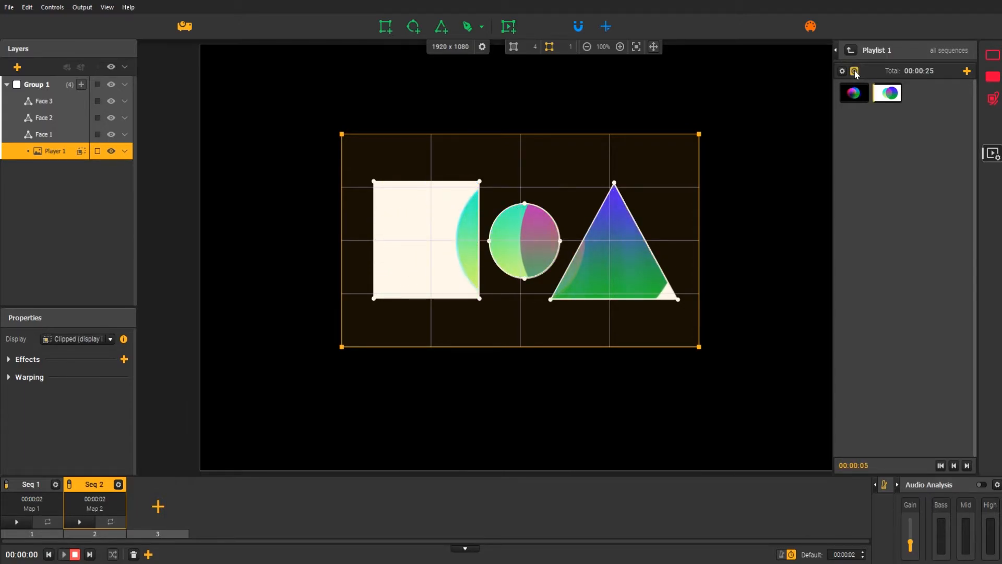
# Step: Check the playlist clips' playback settings and return to Seq 1
pyautogui.click(854, 92)
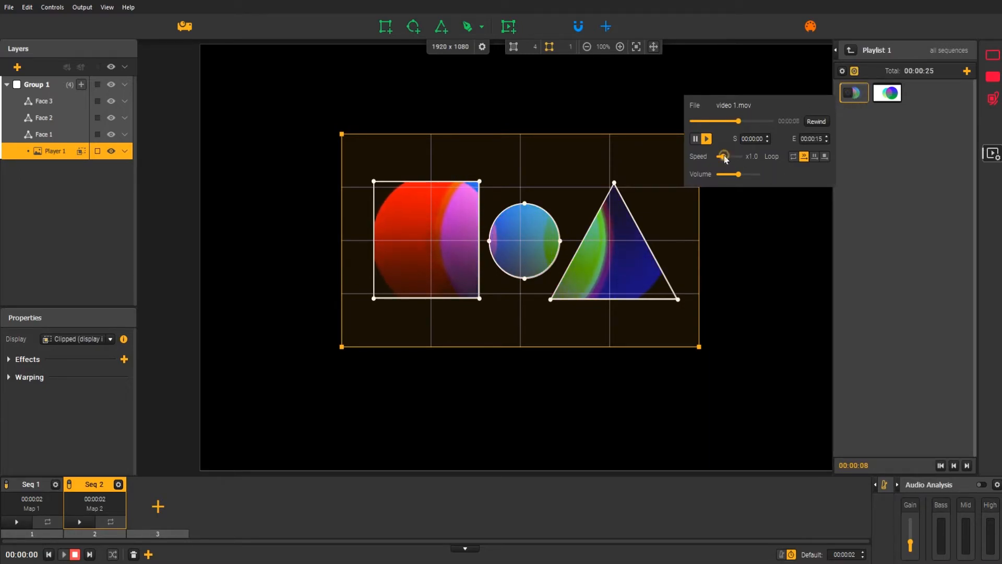
pyautogui.click(888, 93)
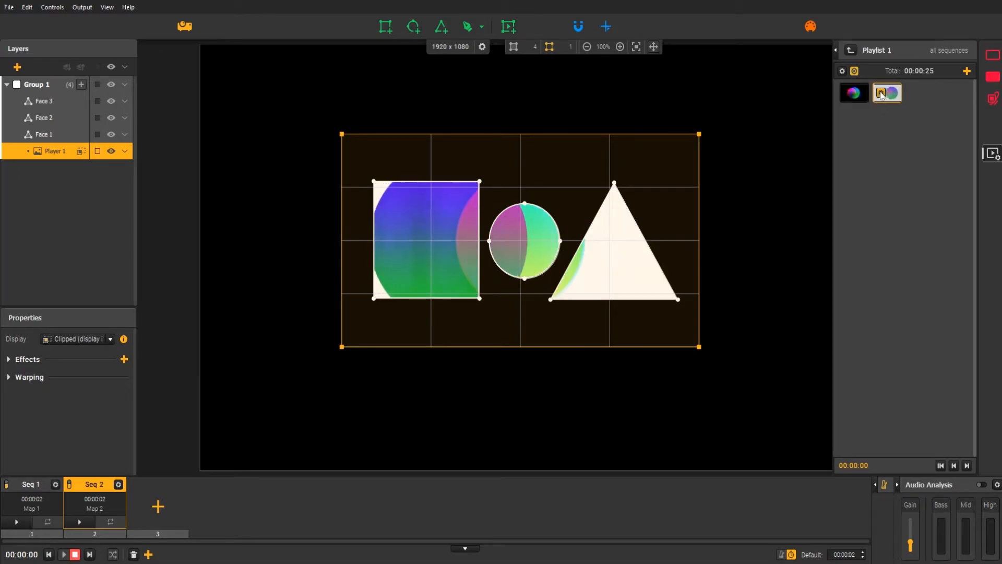
pyautogui.click(887, 93)
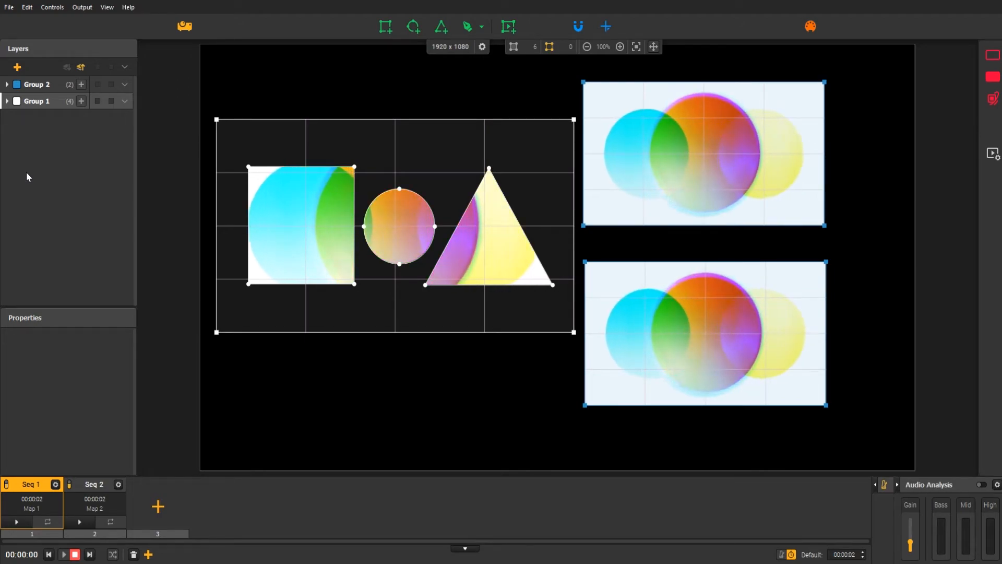
# Step: Select Group 1's video player and give the group a white Inside special fill
pyautogui.click(6, 101)
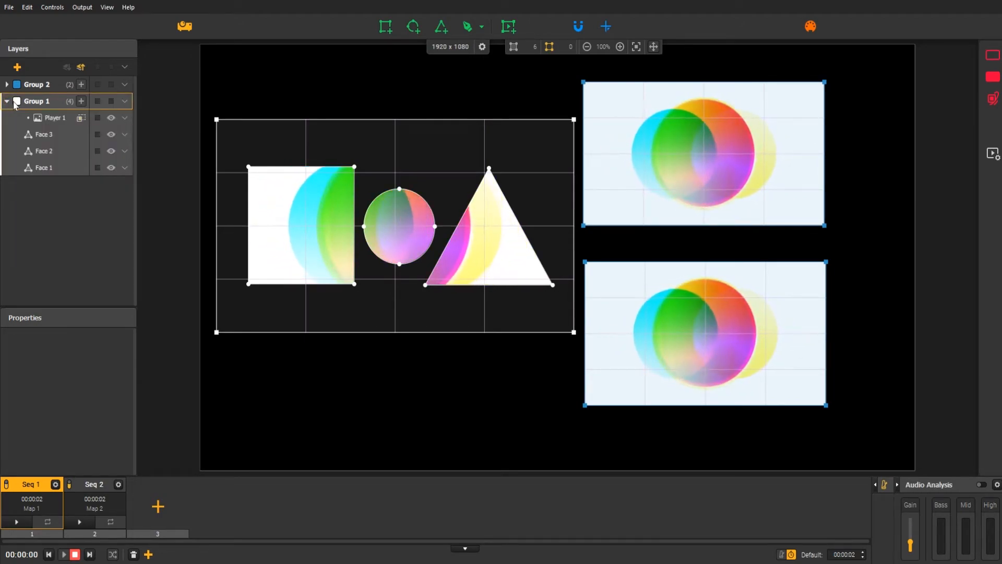
pyautogui.click(54, 117)
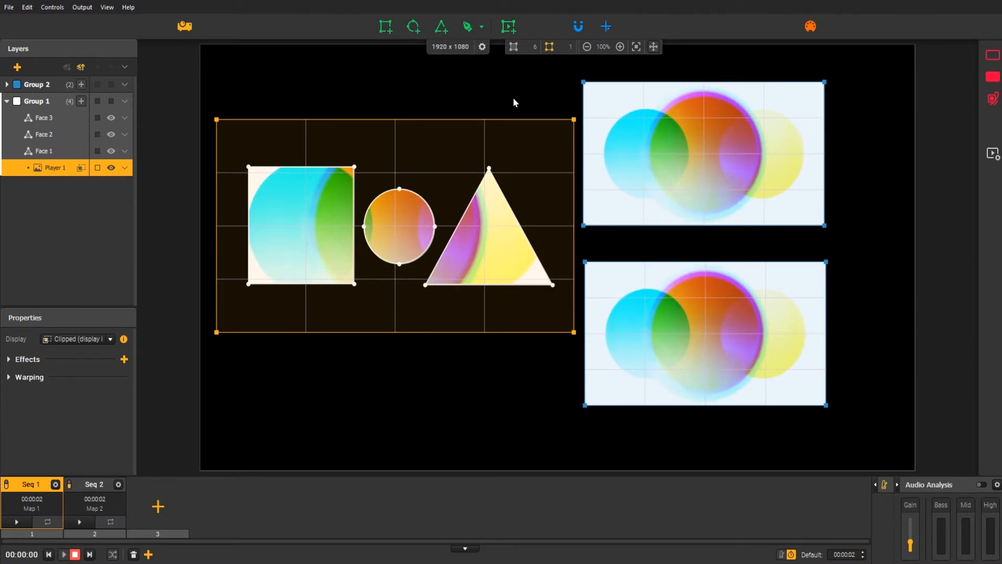
pyautogui.click(993, 76)
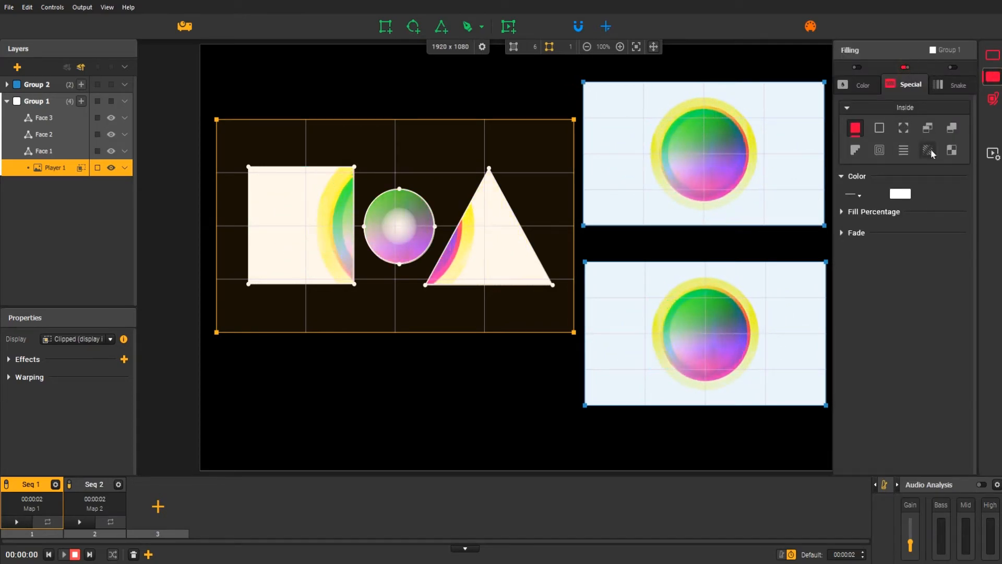
# Step: Fill Group 1 with blue double stripes angled at -31° and -40°, then go to Seq 2
pyautogui.click(928, 149)
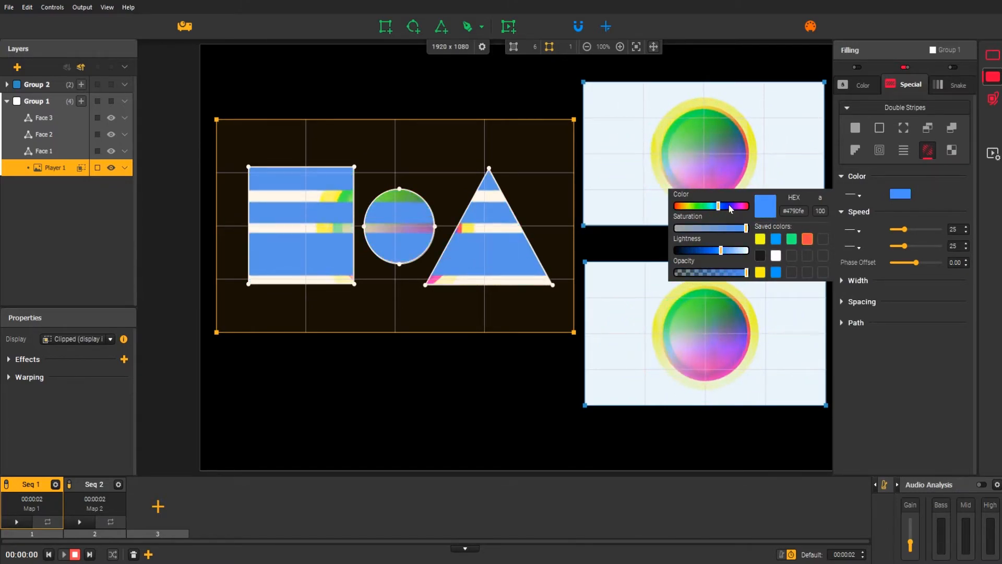
pyautogui.moveTo(731, 206); pyautogui.dragTo(722, 205)
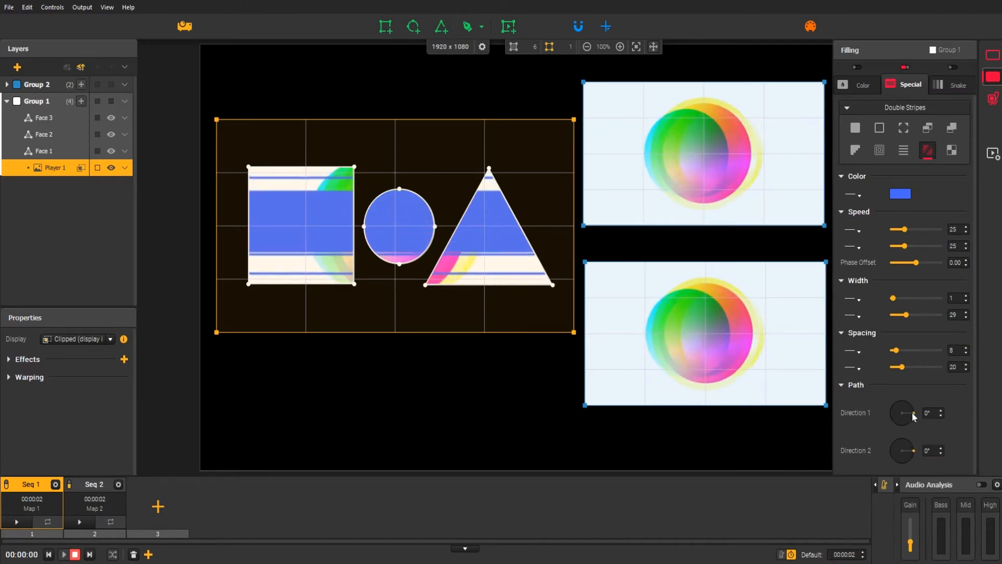
pyautogui.moveTo(902, 451); pyautogui.dragTo(911, 459)
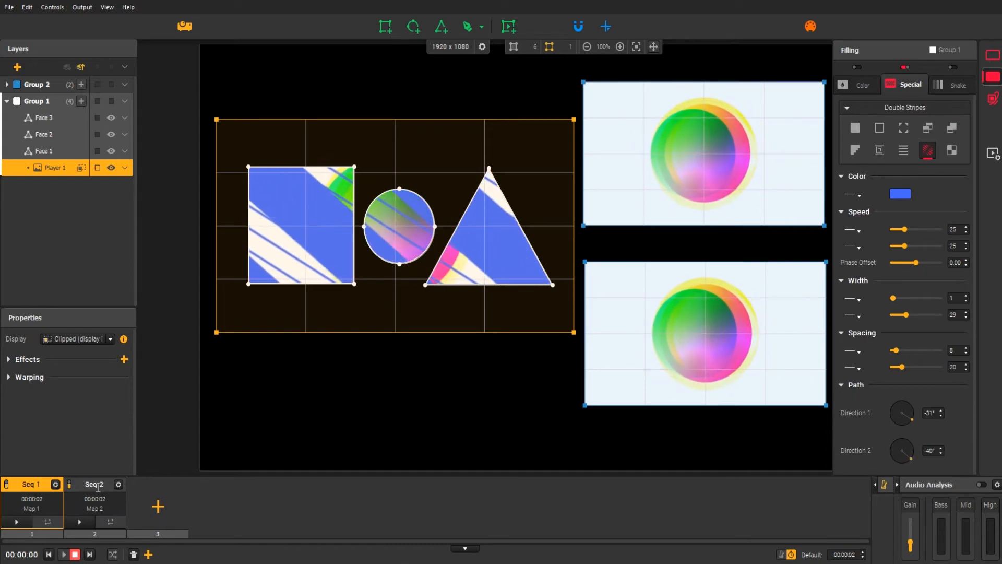
pyautogui.click(94, 484)
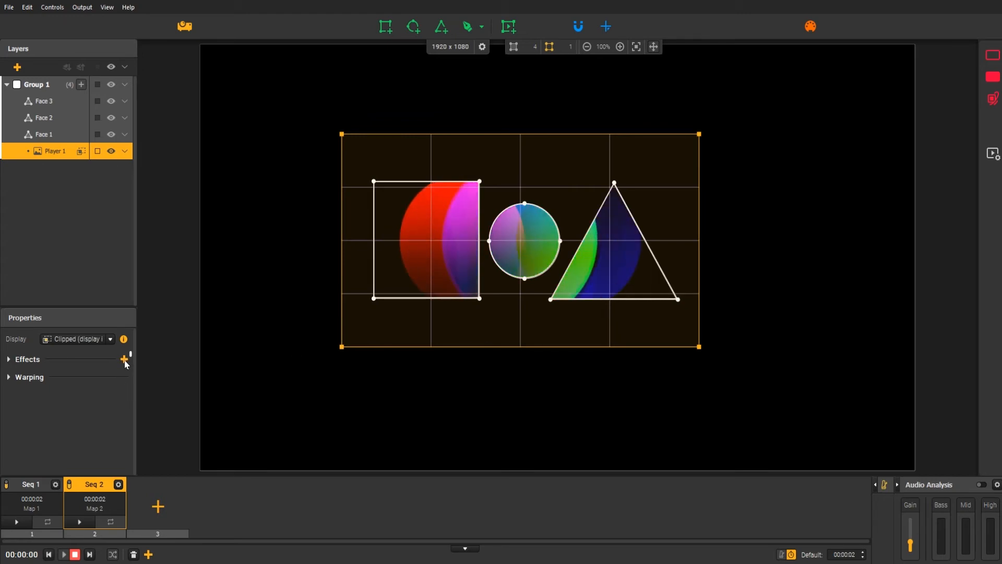
# Step: Apply the VHS Glitch.fs shader from the Shaders library to the video player
pyautogui.click(124, 359)
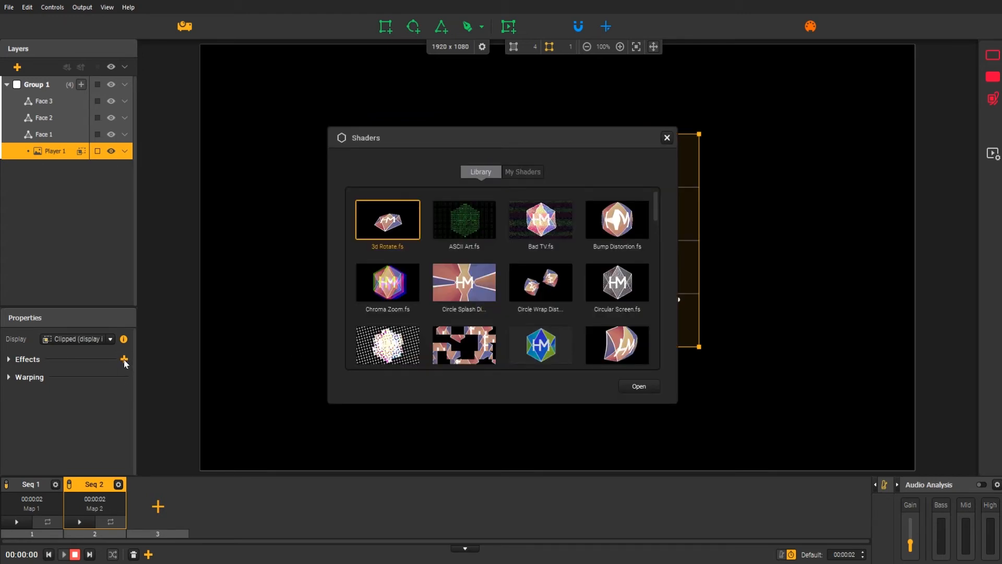
pyautogui.moveTo(671, 326)
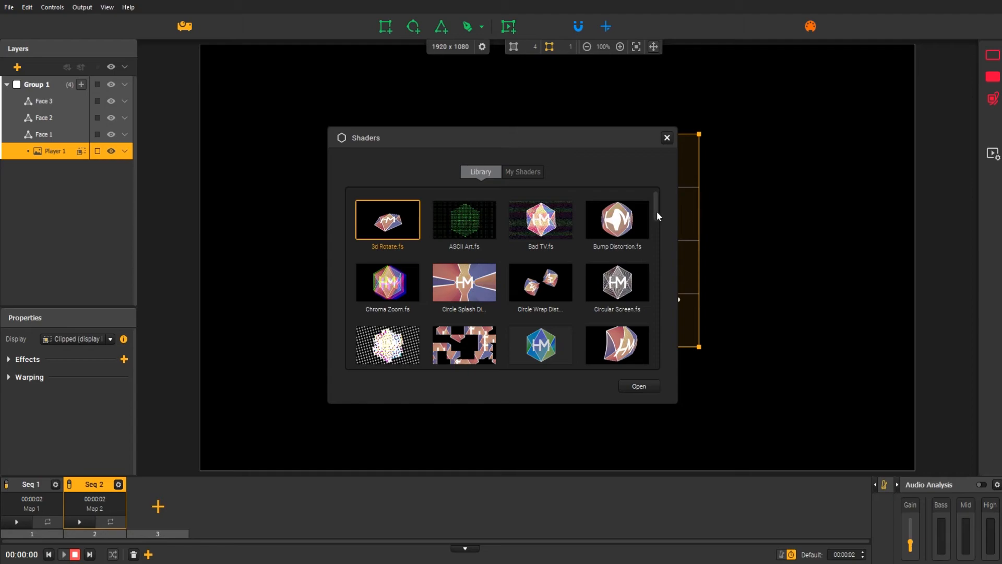
pyautogui.scroll(-3)
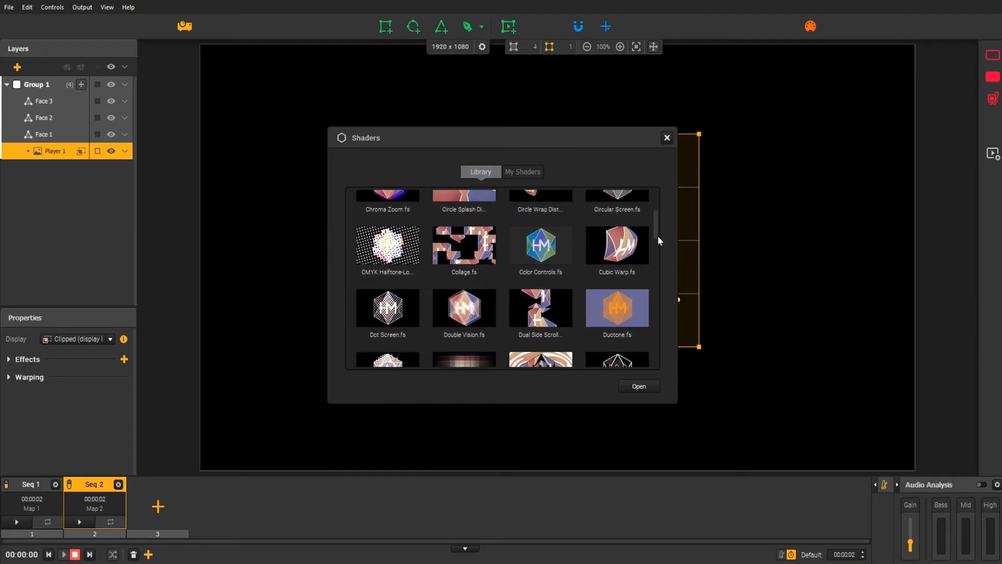
pyautogui.scroll(-3)
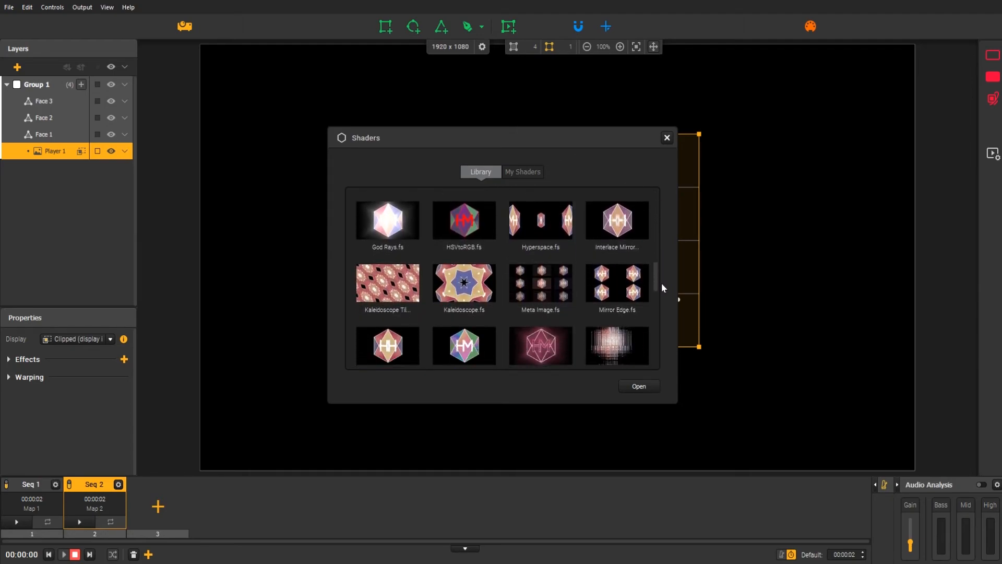
pyautogui.scroll(-3)
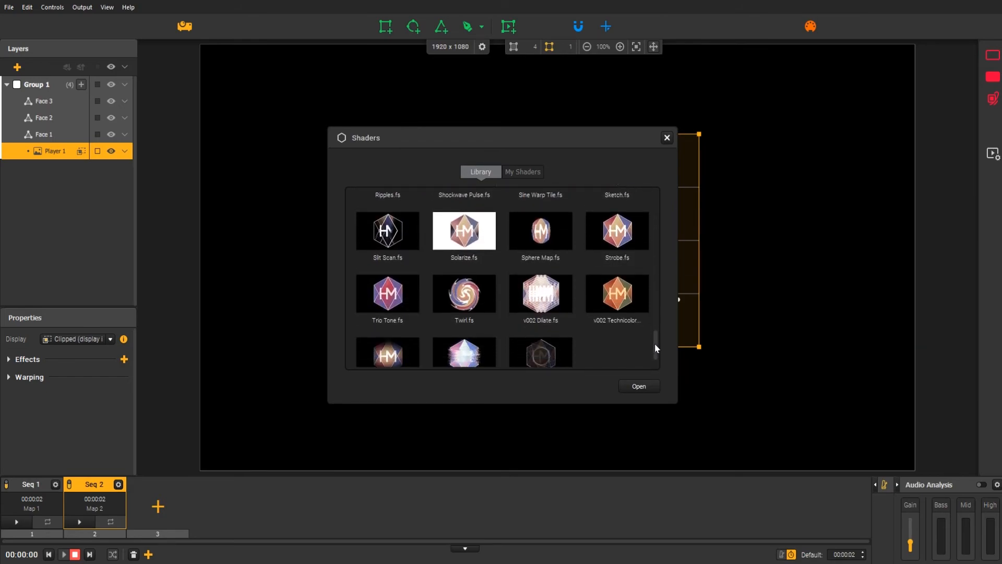
pyautogui.scroll(-3)
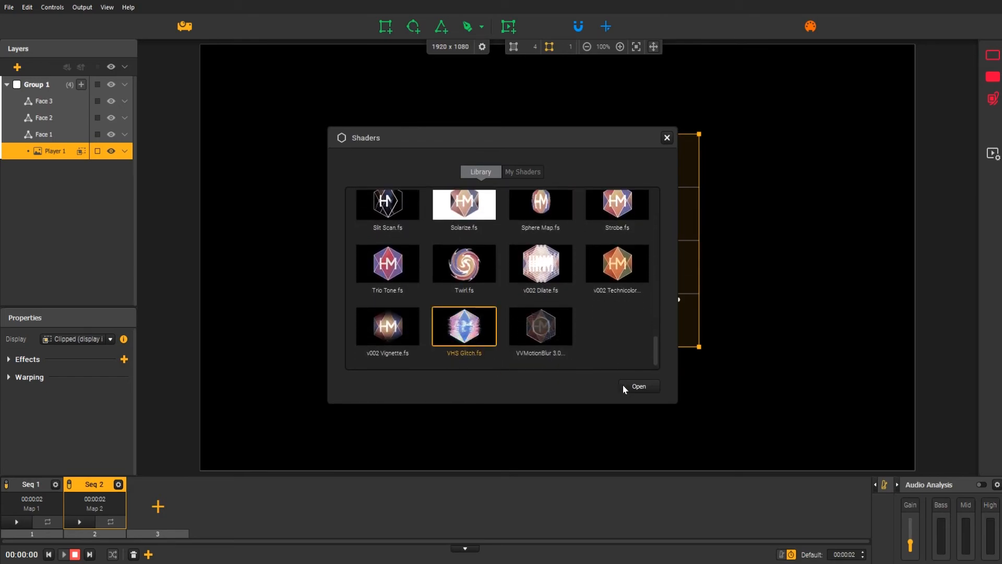
pyautogui.click(637, 386)
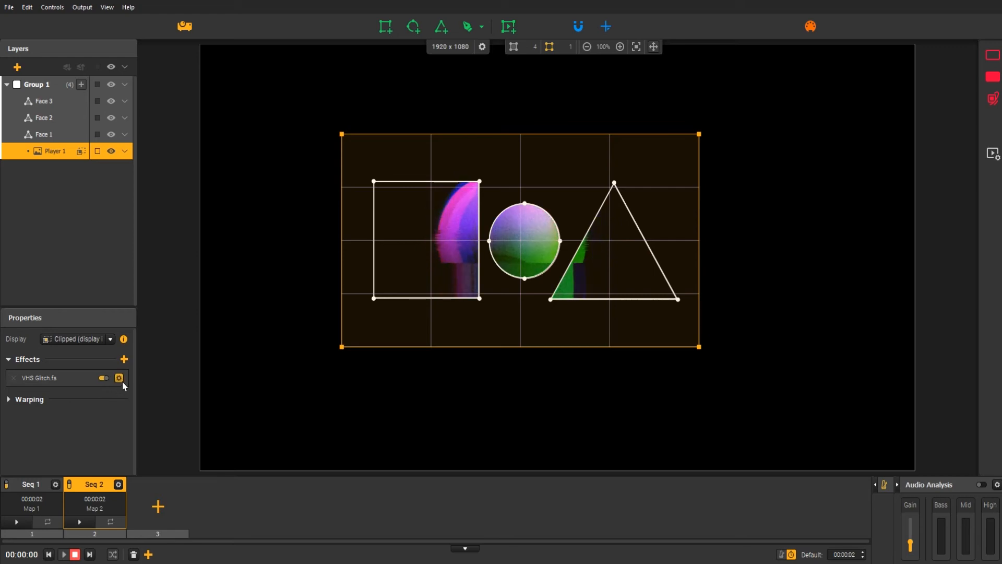
# Step: Set VHS Glitch's xScanline to 60 and xScanline2 to 76
pyautogui.click(119, 378)
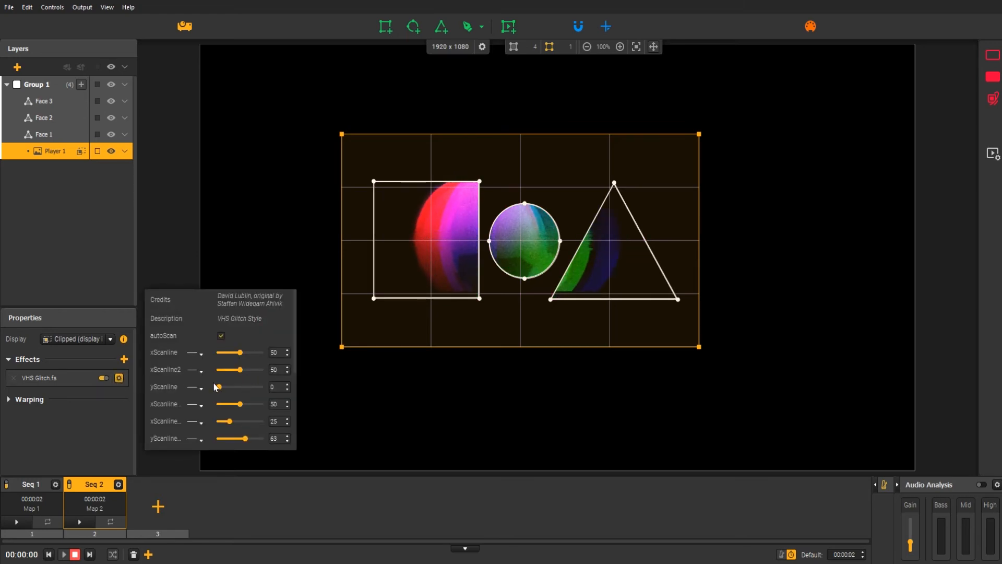
pyautogui.moveTo(239, 369); pyautogui.dragTo(228, 370)
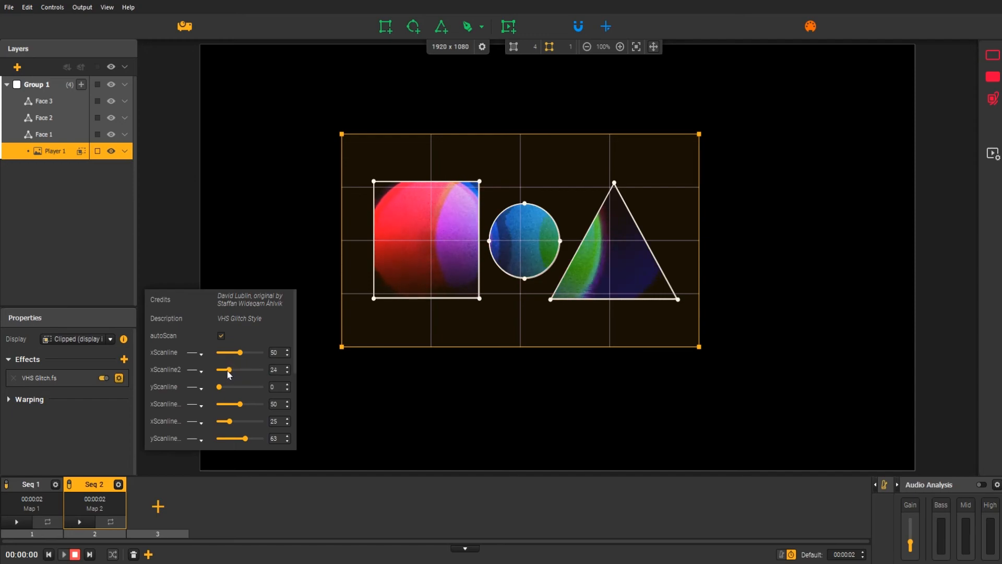
pyautogui.moveTo(227, 369); pyautogui.dragTo(250, 369)
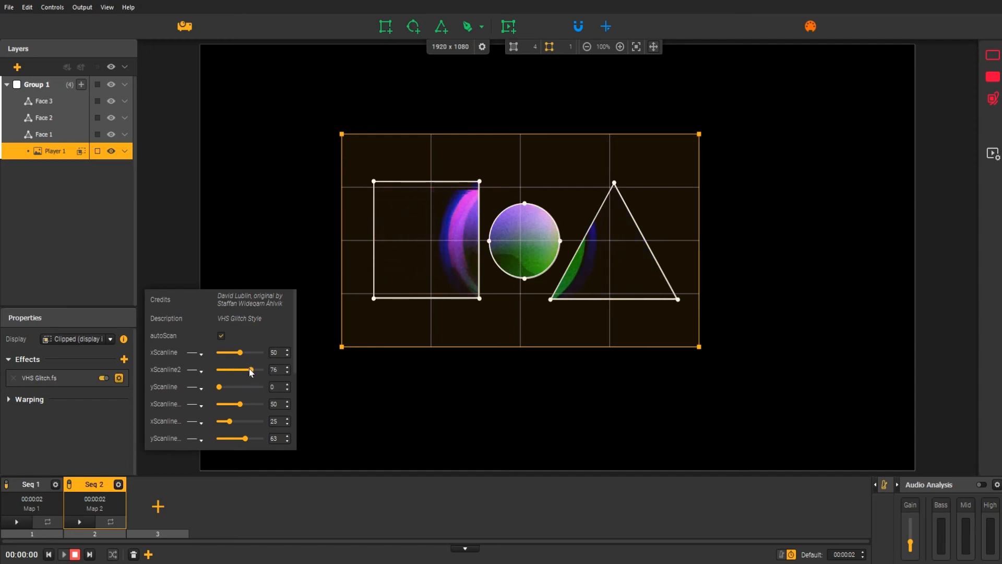
pyautogui.moveTo(240, 352); pyautogui.dragTo(250, 352)
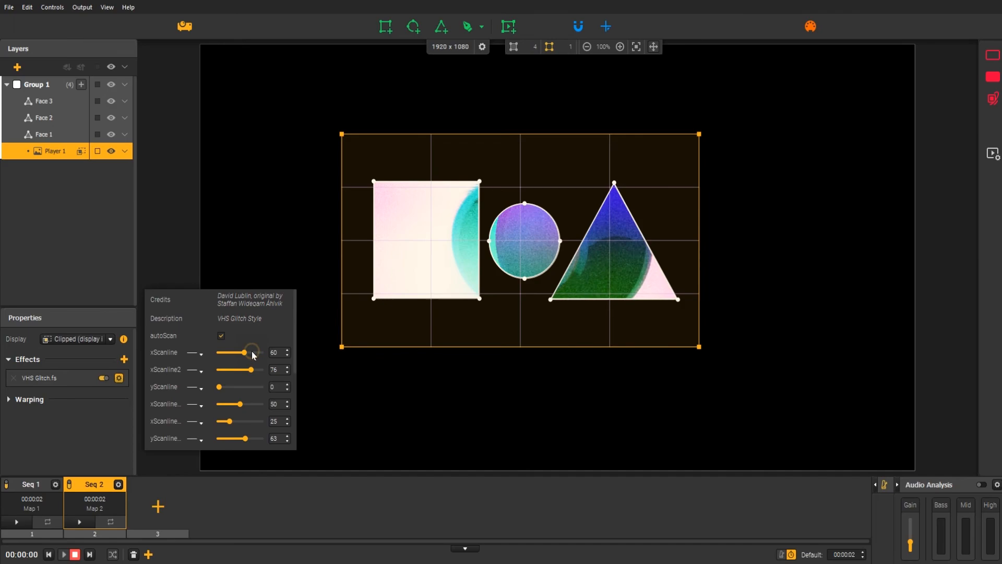
pyautogui.click(119, 378)
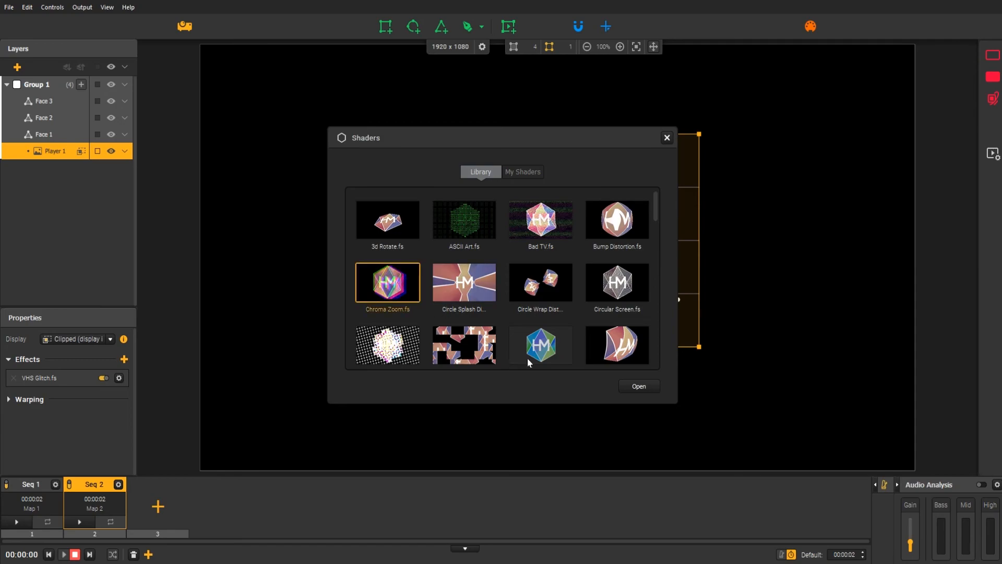
# Step: Apply the Chroma Zoom.fs shader after VHS Glitch and raise its green_zoom to 50
pyautogui.click(637, 385)
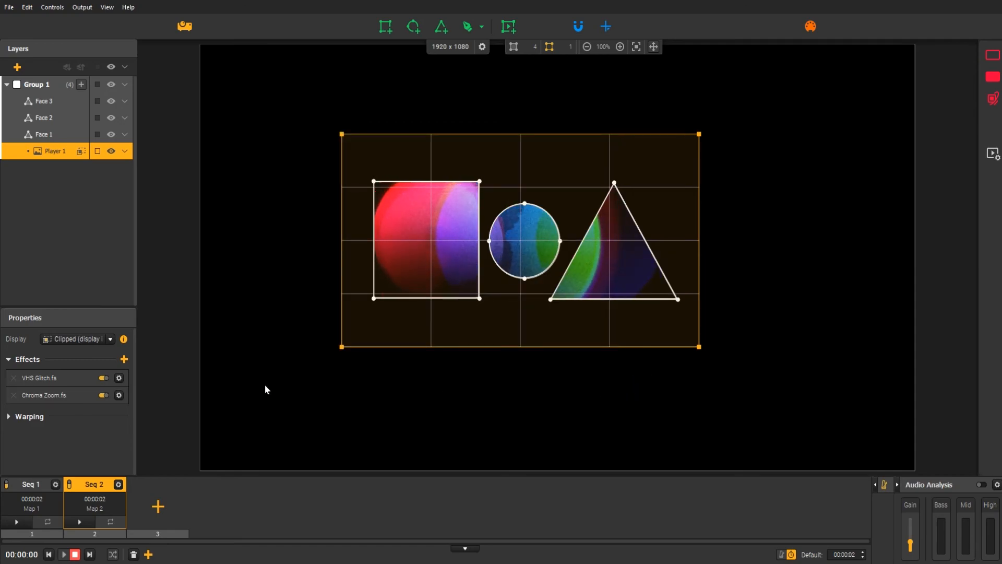
pyautogui.click(119, 396)
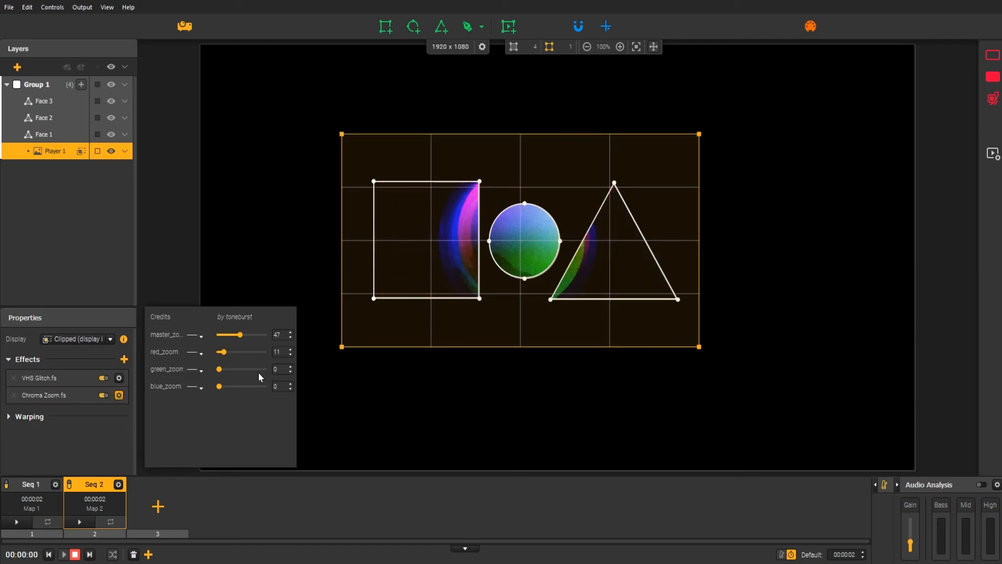
pyautogui.moveTo(218, 369); pyautogui.dragTo(222, 369)
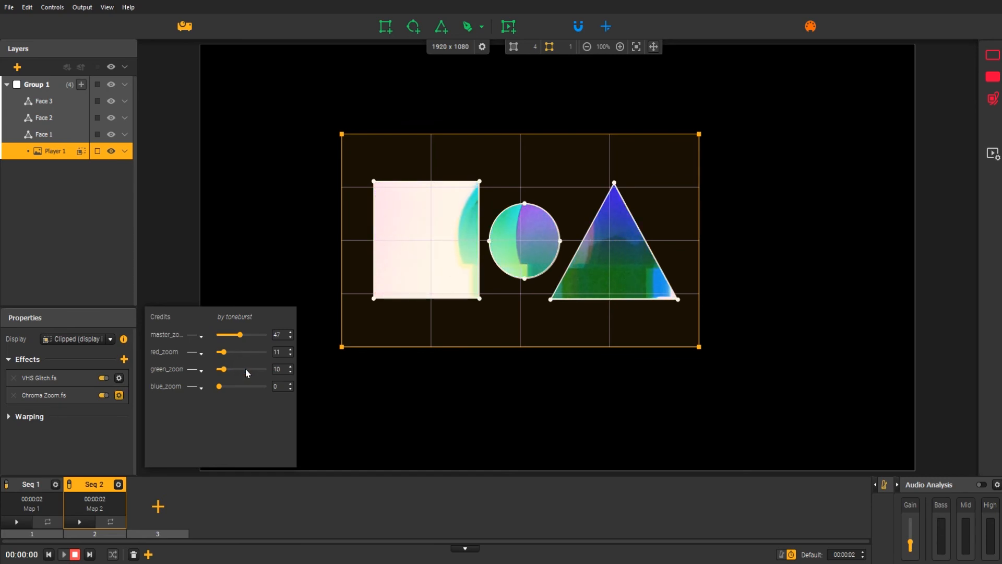
pyautogui.moveTo(222, 369); pyautogui.dragTo(242, 369)
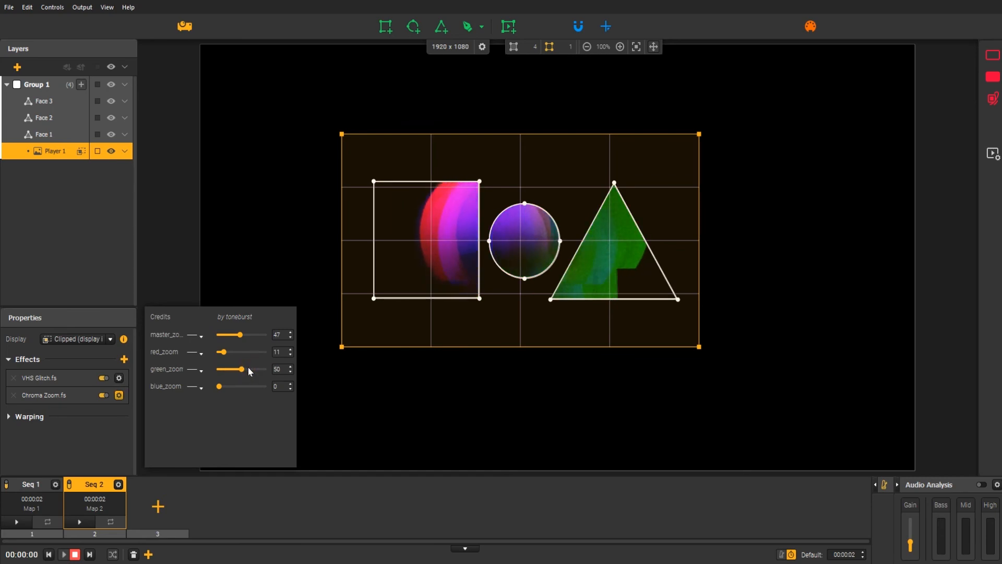